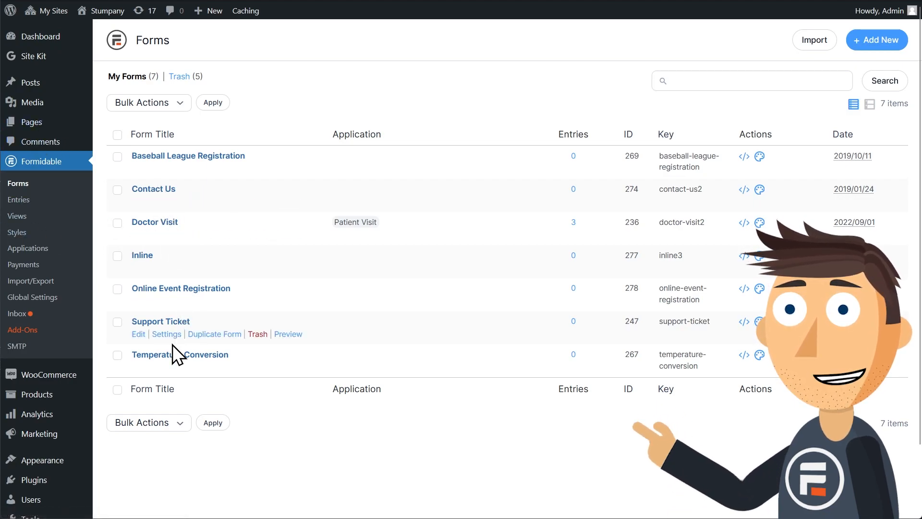
Begin a new form searching 'contact', then abandon it without creating anything.
click(876, 41)
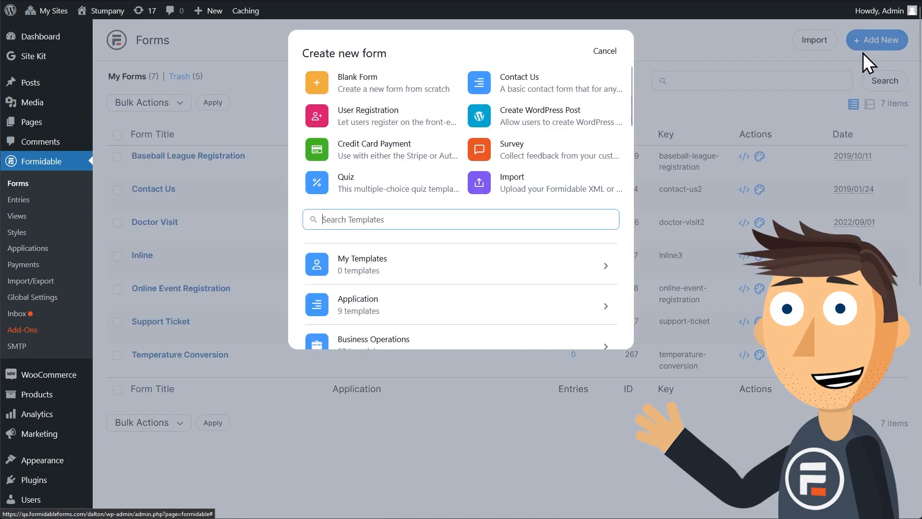
text(c)
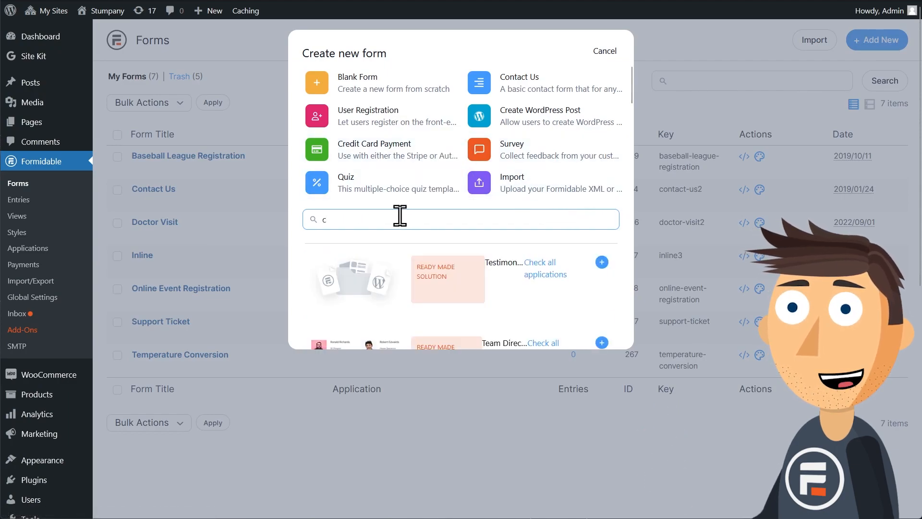
text(contact)
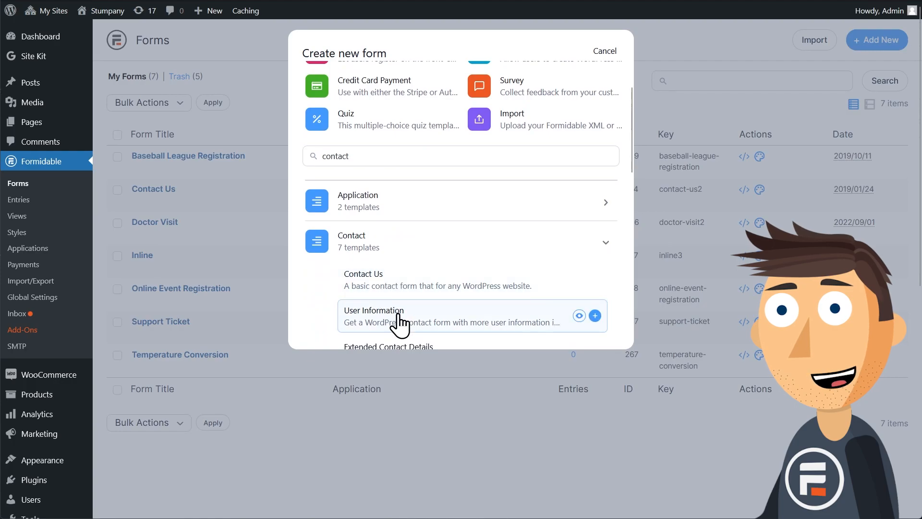
mouse_move(616, 56)
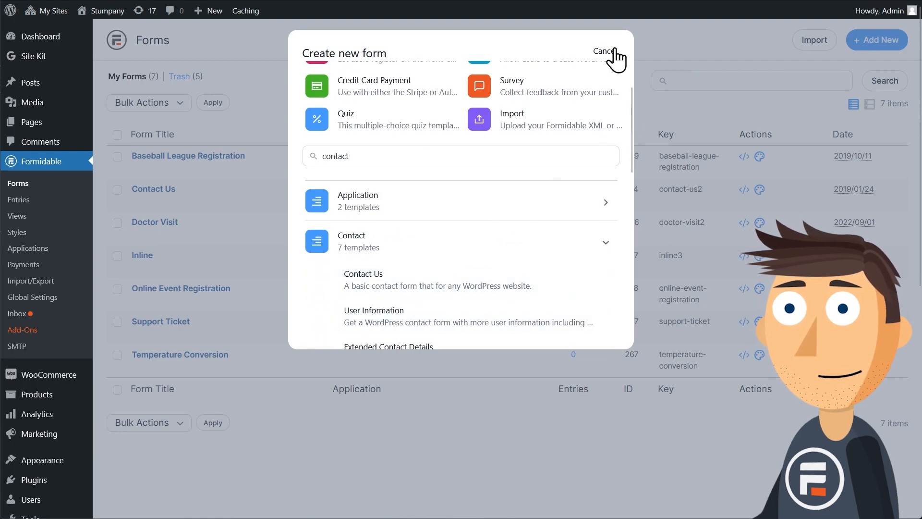
click(604, 51)
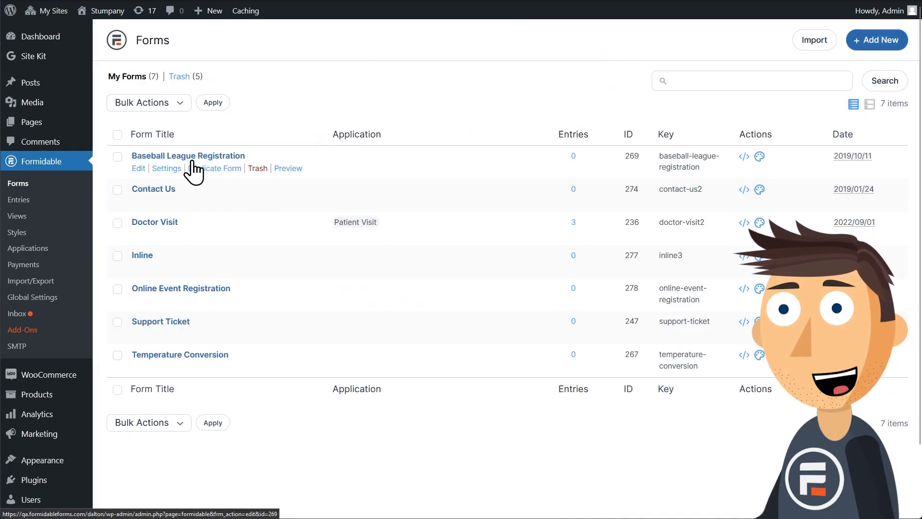
mouse_move(157, 161)
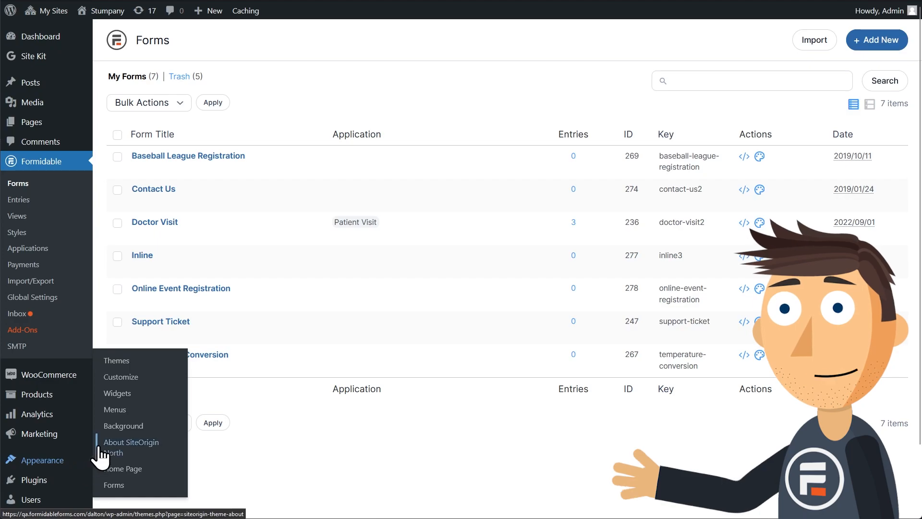
mouse_move(121, 377)
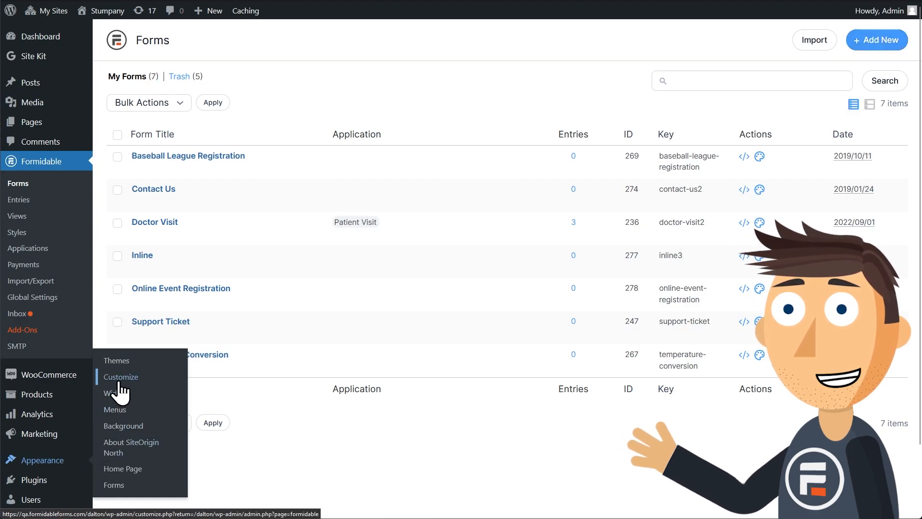
In the Customizer's Main Sidebar, add a Formidable Form widget found by searching 'form'.
click(121, 376)
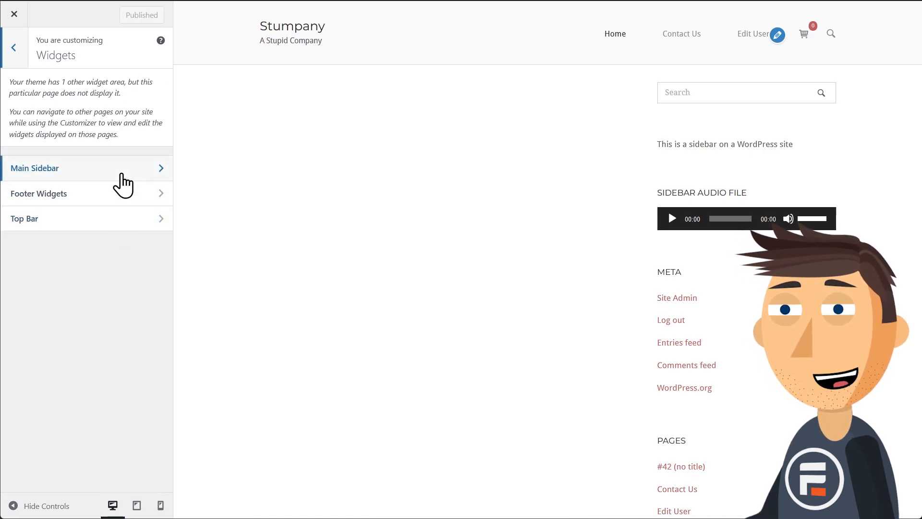
click(86, 167)
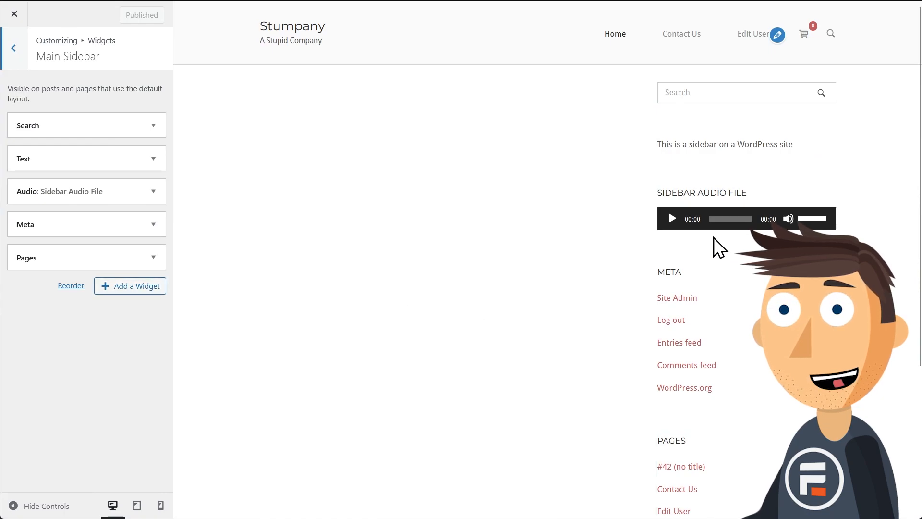
scroll(down, 3)
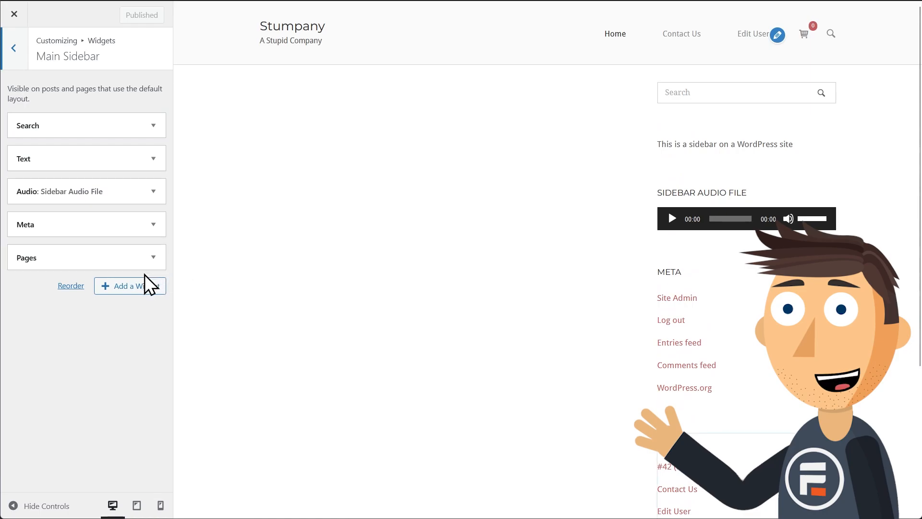
click(129, 285)
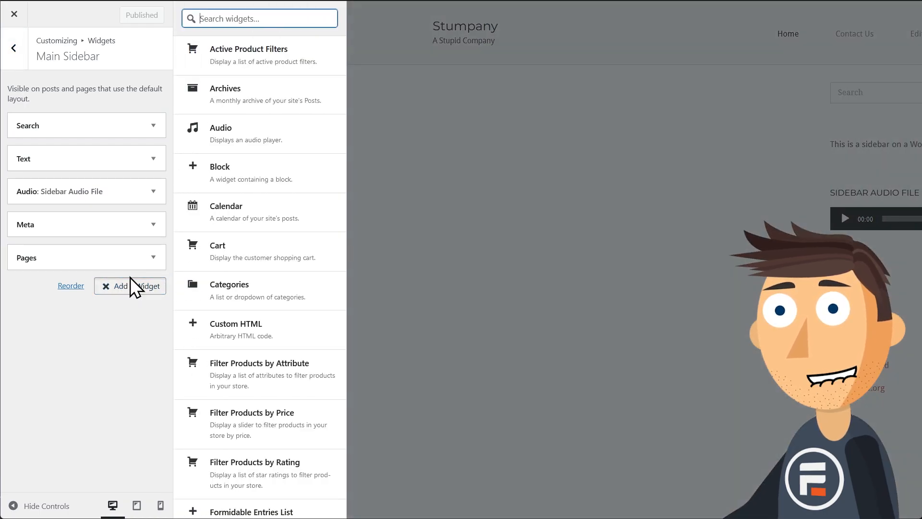
text(form)
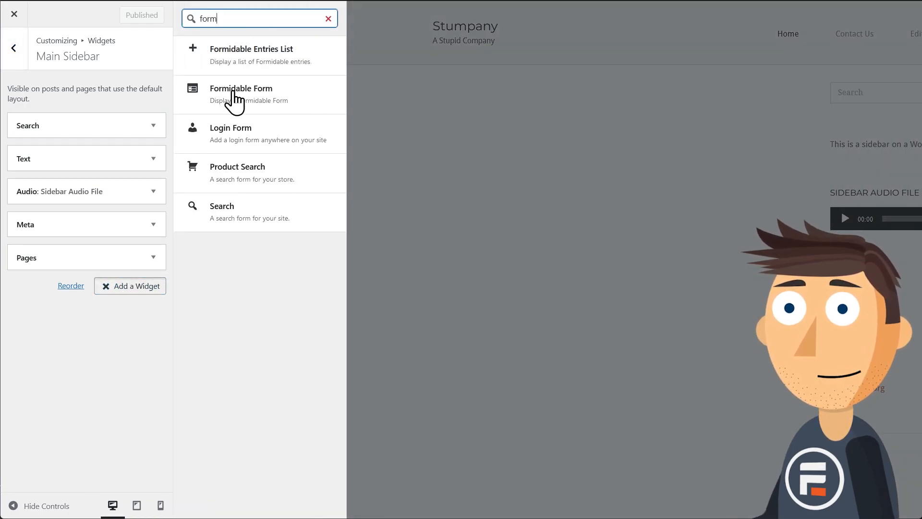
click(241, 94)
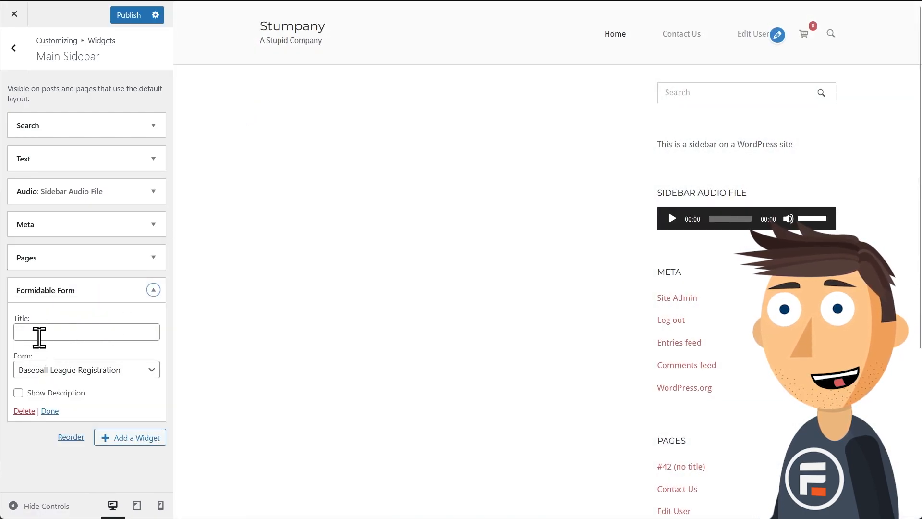
Set the widget to the Contact Us form titled 'Contact Us Now for More Info'.
click(86, 369)
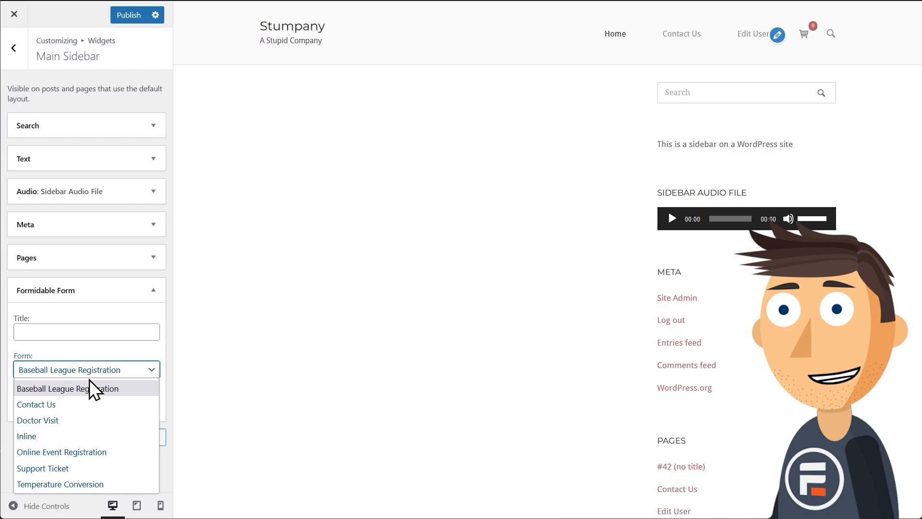
click(36, 404)
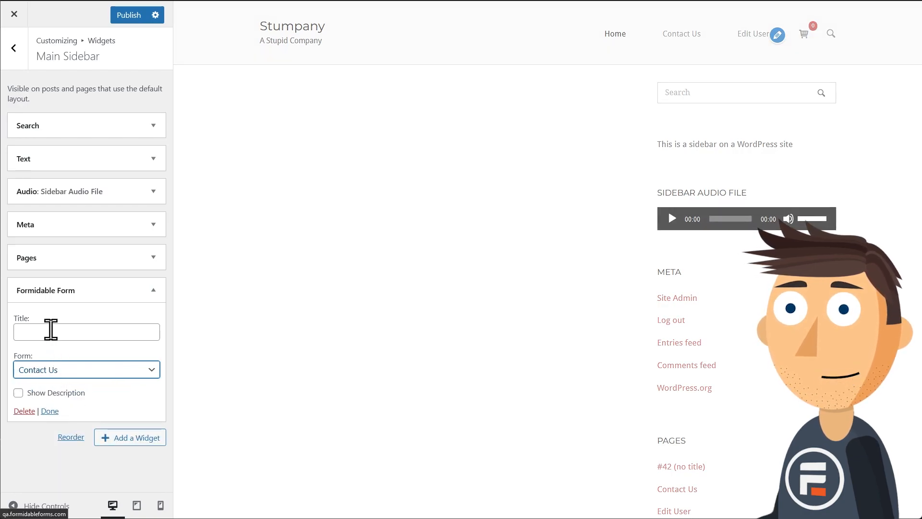
text(Contact Us Now for More Info)
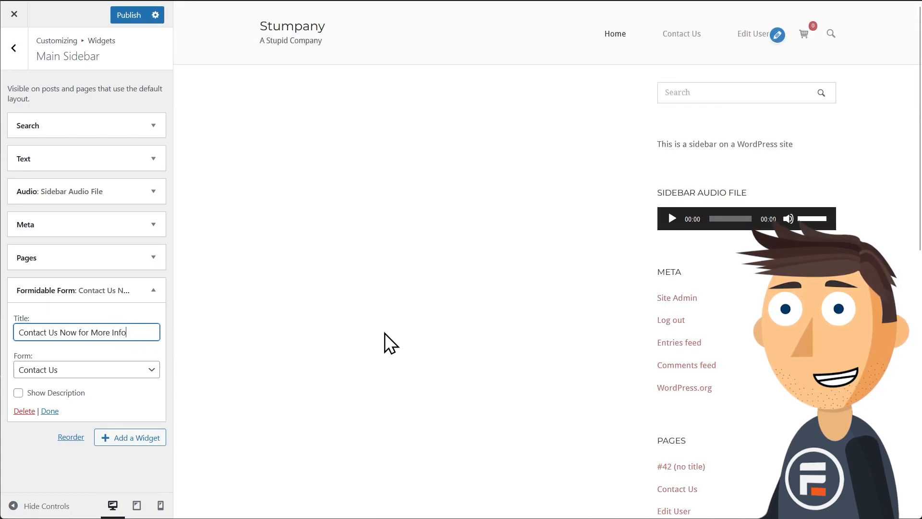
mouse_move(124, 426)
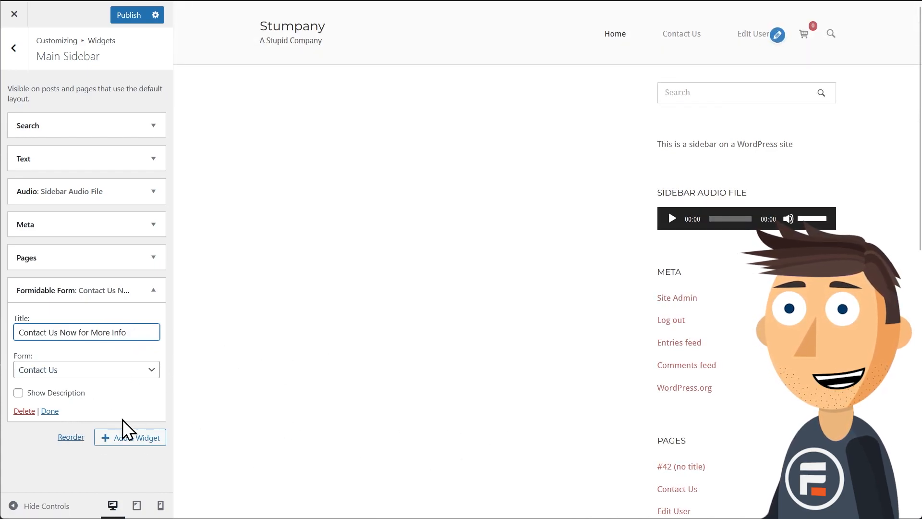
Reorder the Formidable Form widget to sit directly beneath Search in the sidebar.
click(70, 436)
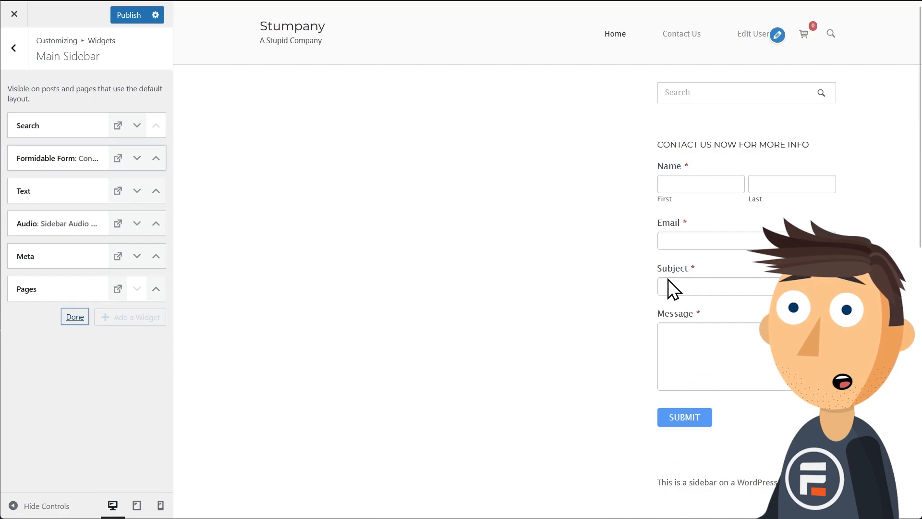
mouse_move(668, 471)
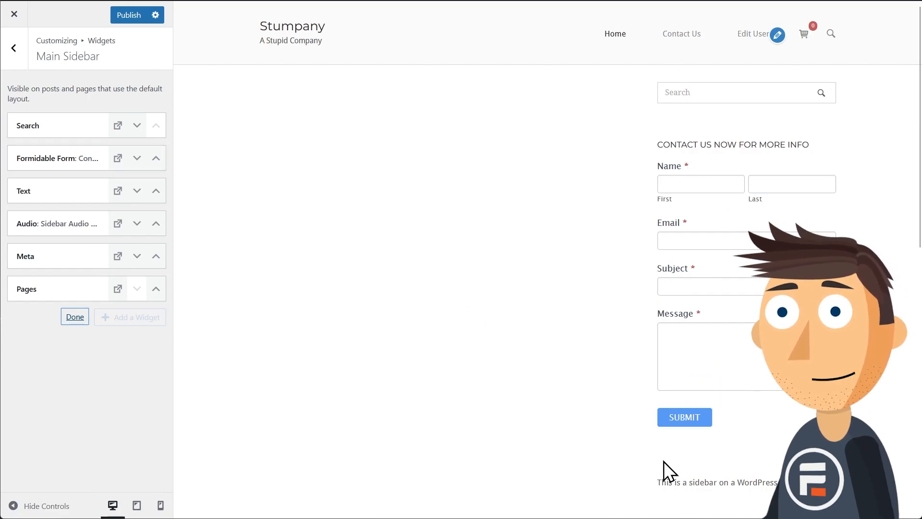